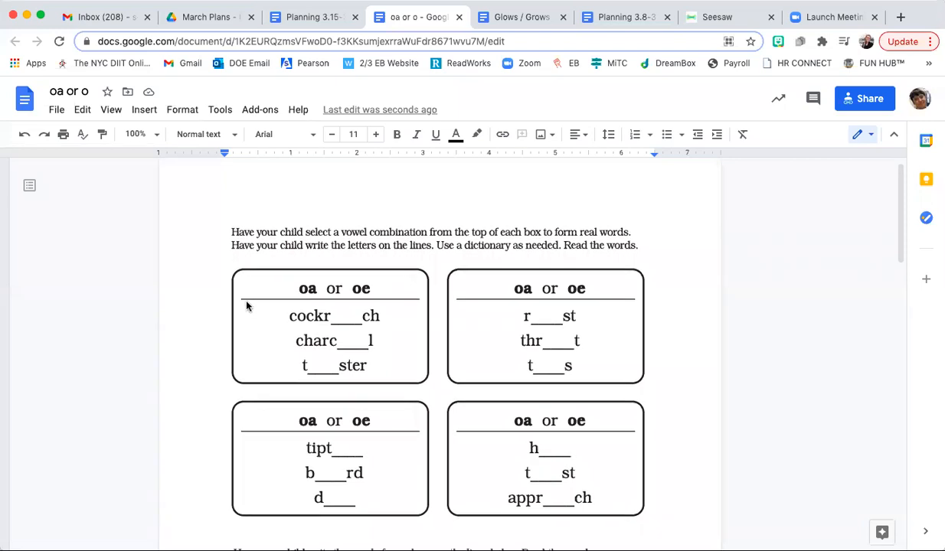
scroll(down, 3)
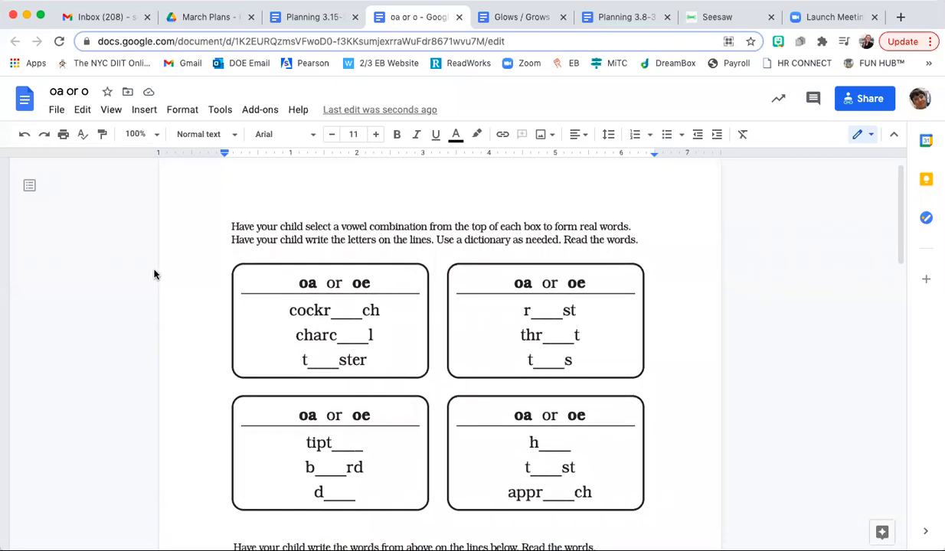
mouse_move(285, 234)
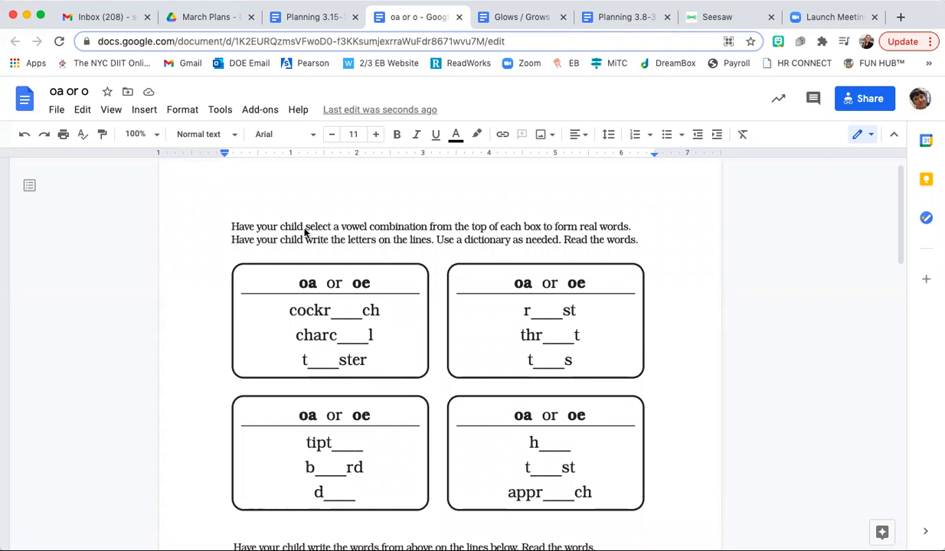
mouse_move(357, 240)
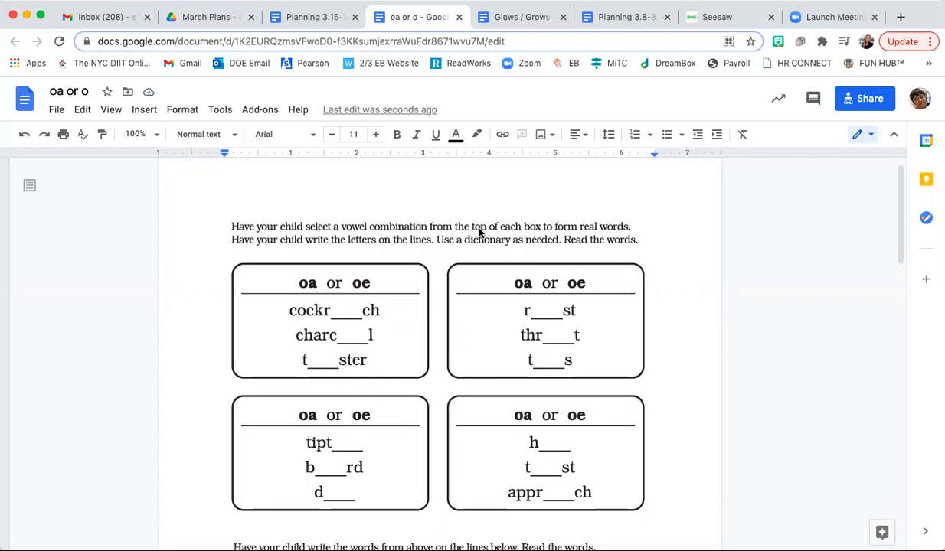
mouse_move(619, 232)
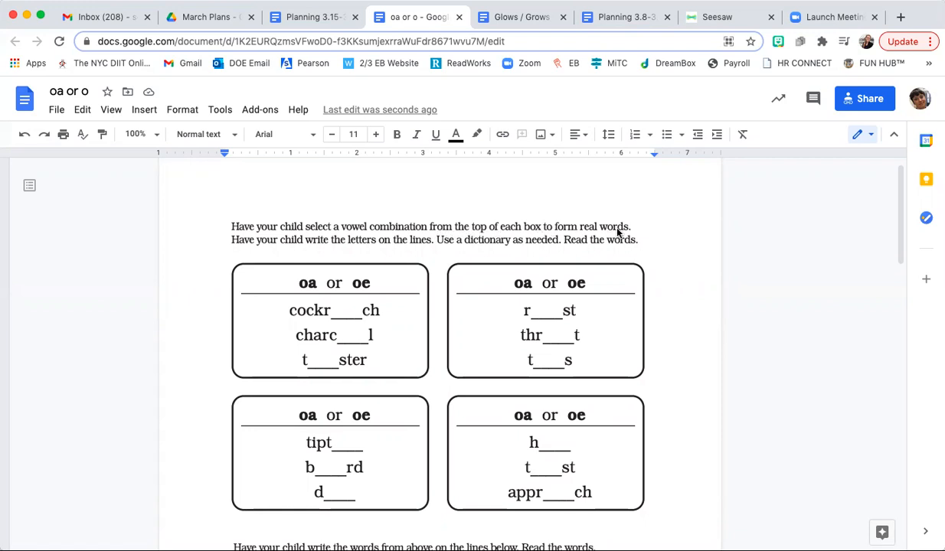
mouse_move(309, 288)
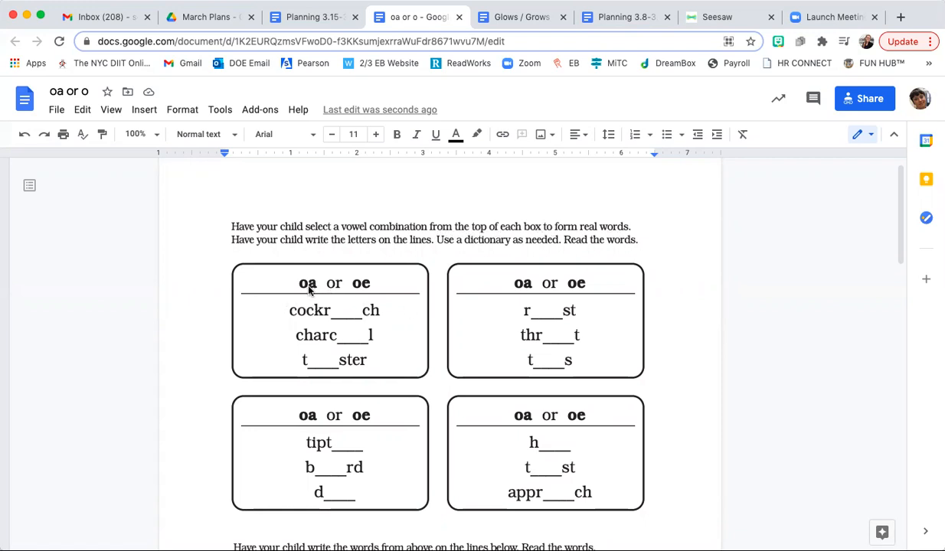
mouse_move(340, 291)
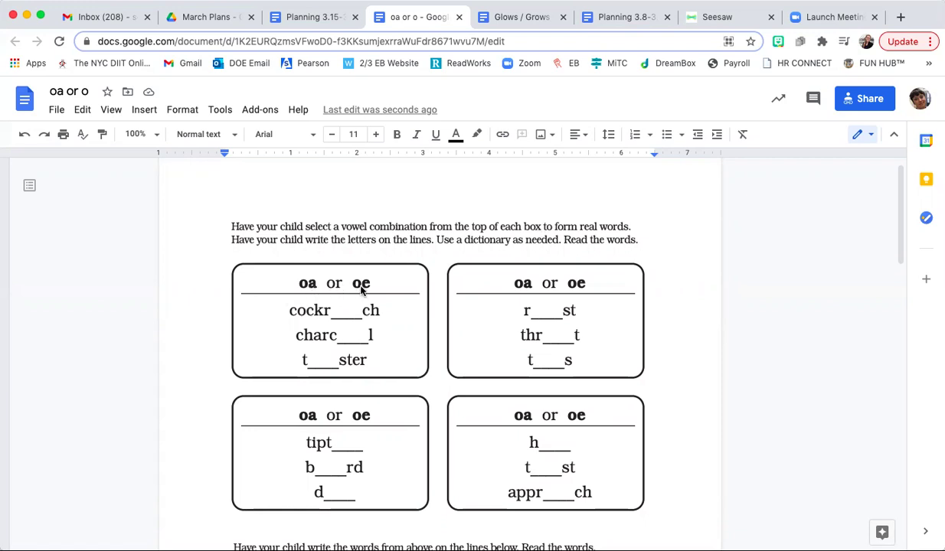
mouse_move(538, 292)
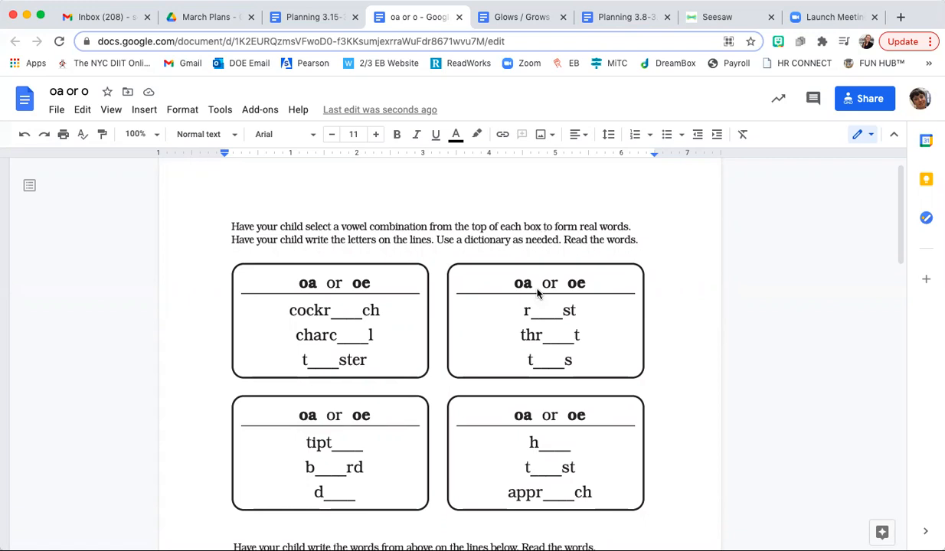
mouse_move(634, 175)
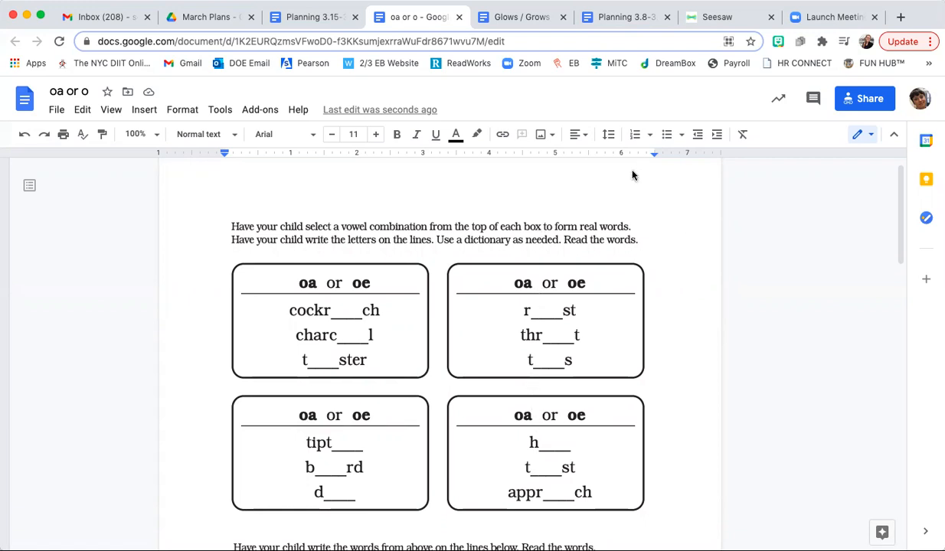
mouse_move(630, 184)
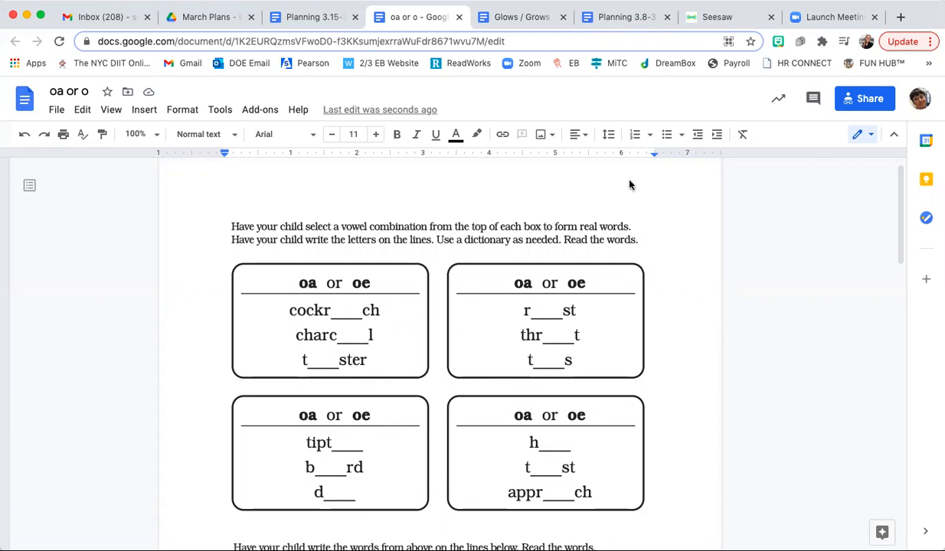
mouse_move(625, 188)
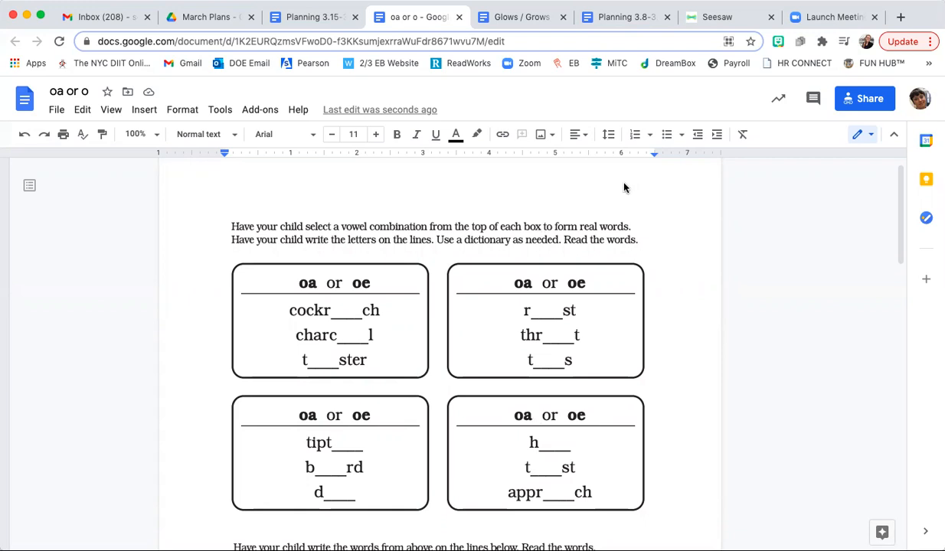
mouse_move(335, 250)
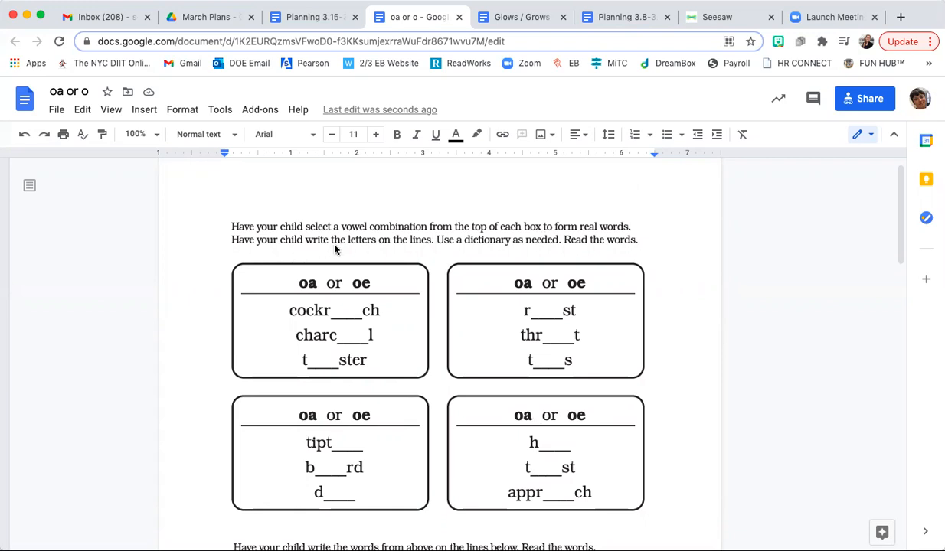
mouse_move(346, 316)
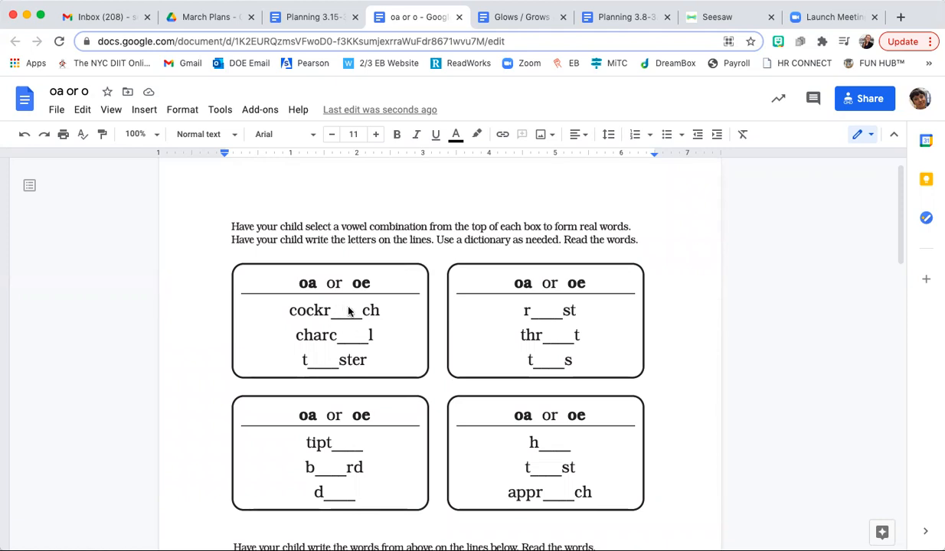
mouse_move(432, 243)
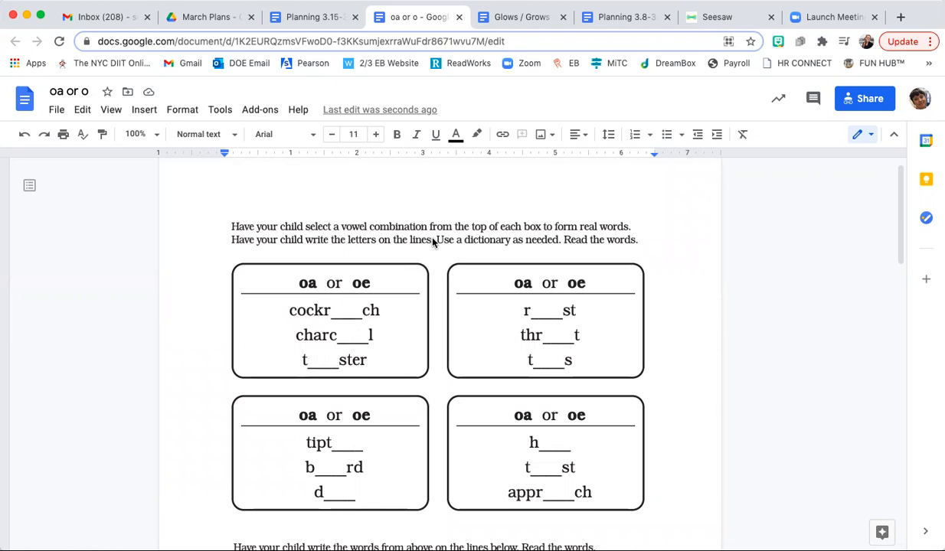
mouse_move(509, 246)
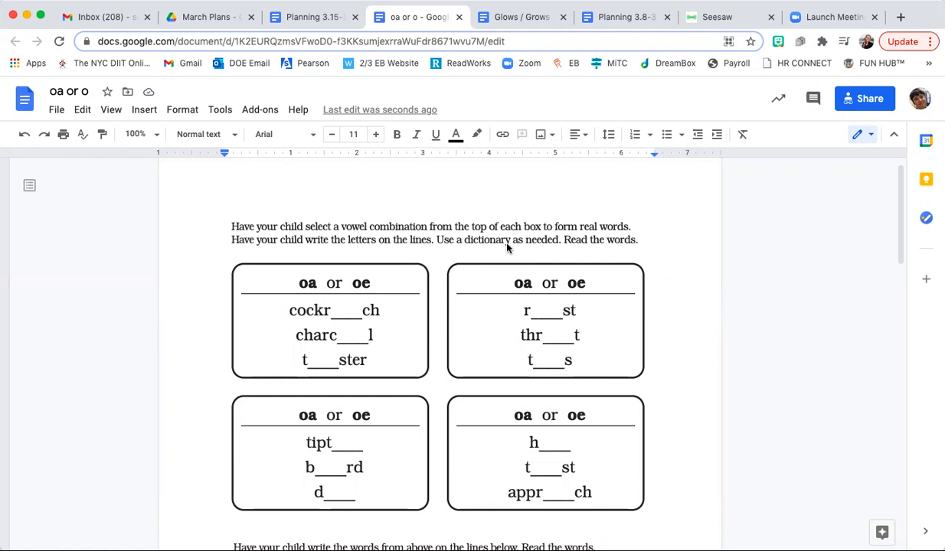
mouse_move(503, 251)
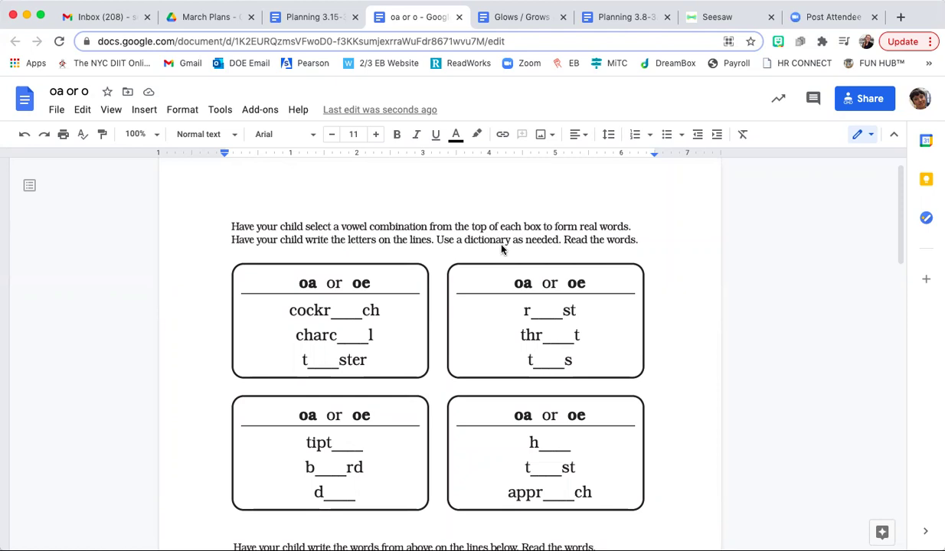
mouse_move(501, 252)
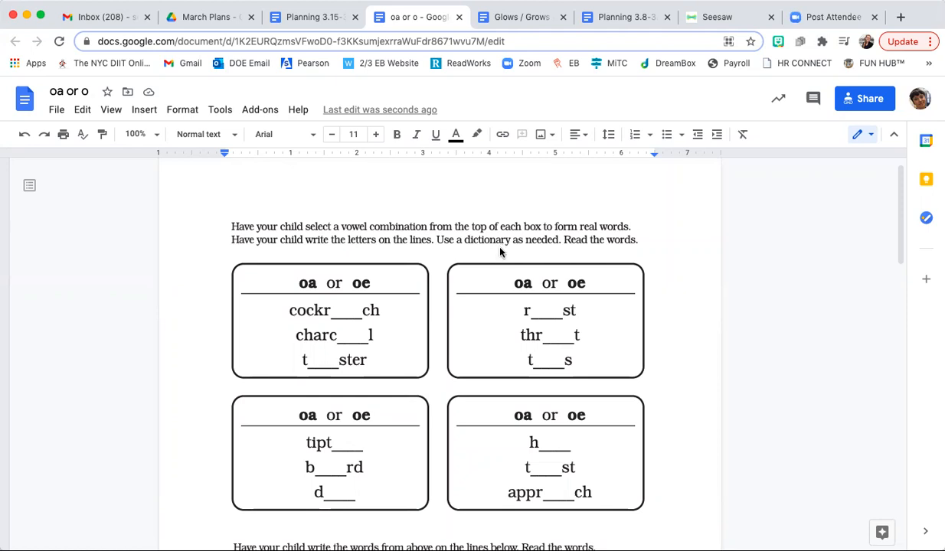
mouse_move(495, 270)
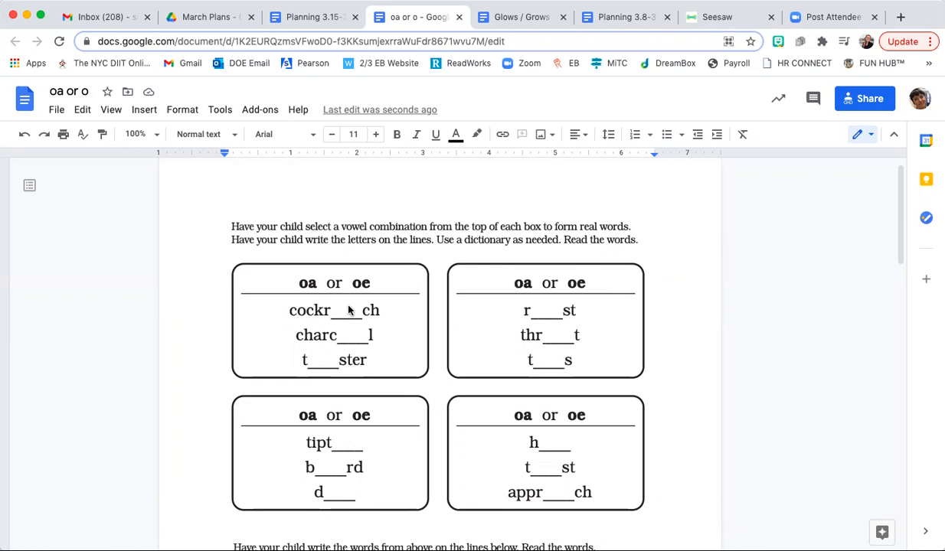
mouse_move(650, 290)
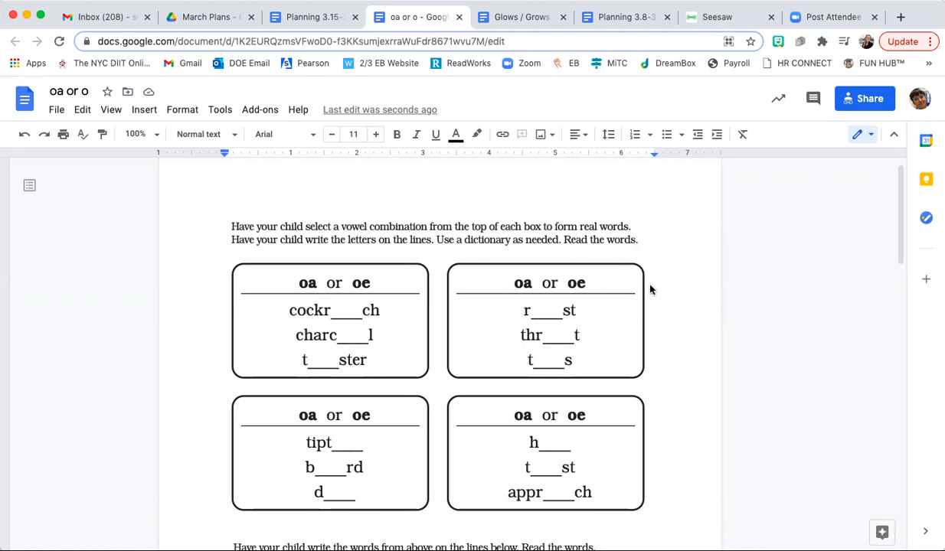
scroll(down, 3)
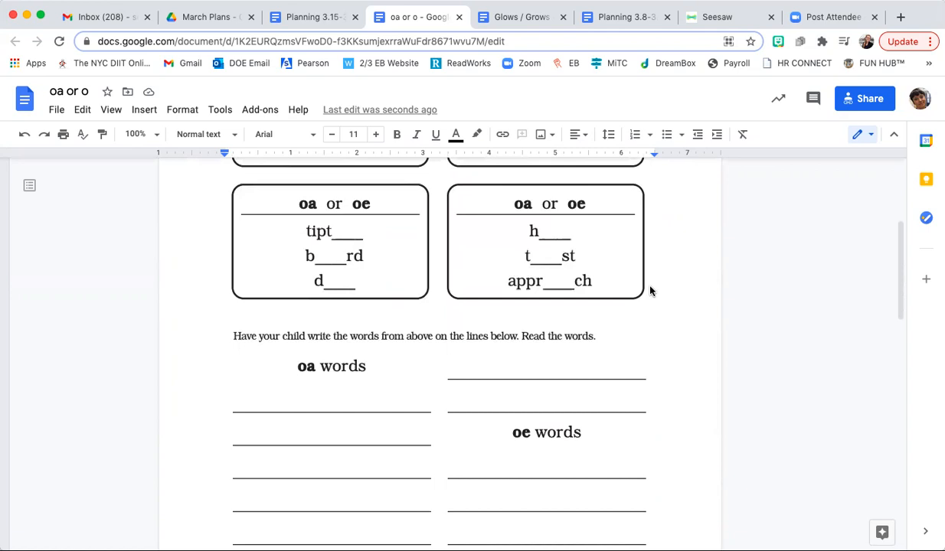
scroll(down, 3)
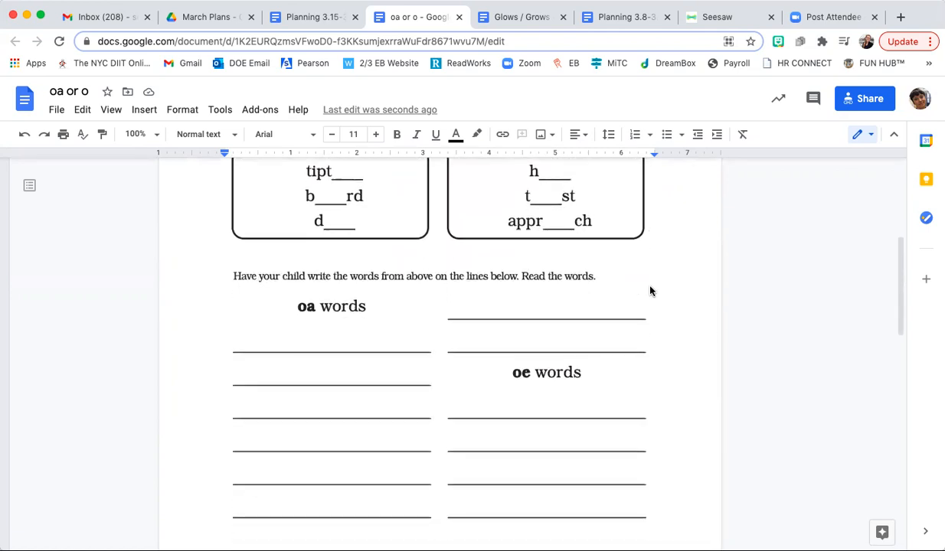
scroll(down, 3)
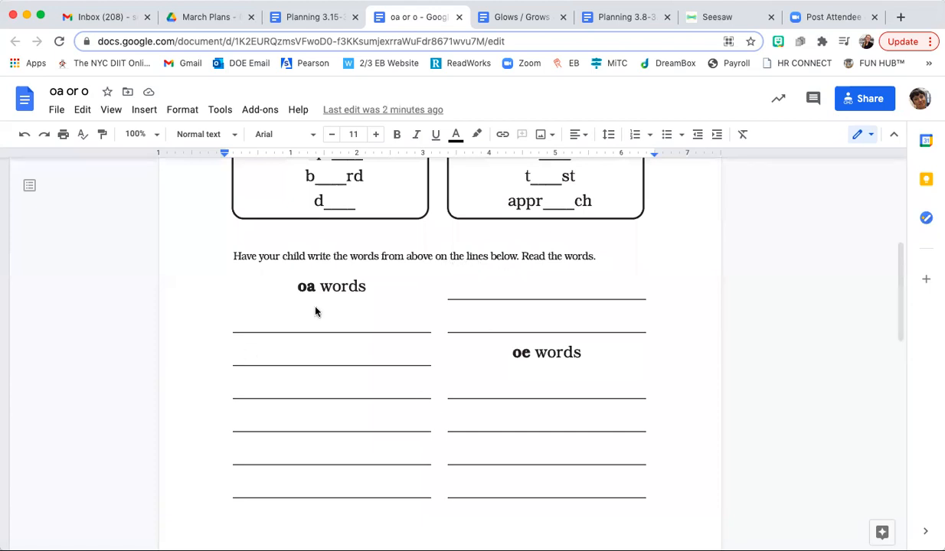
mouse_move(312, 302)
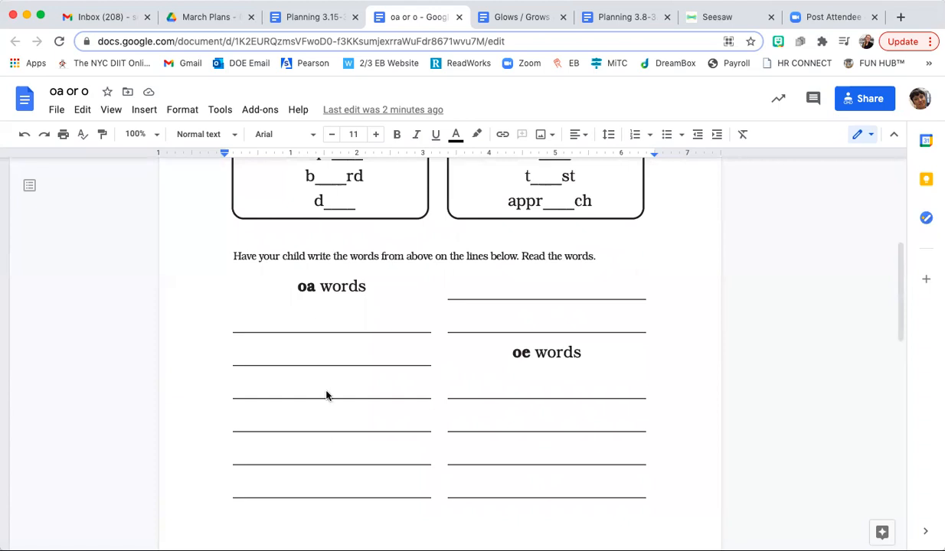
mouse_move(597, 389)
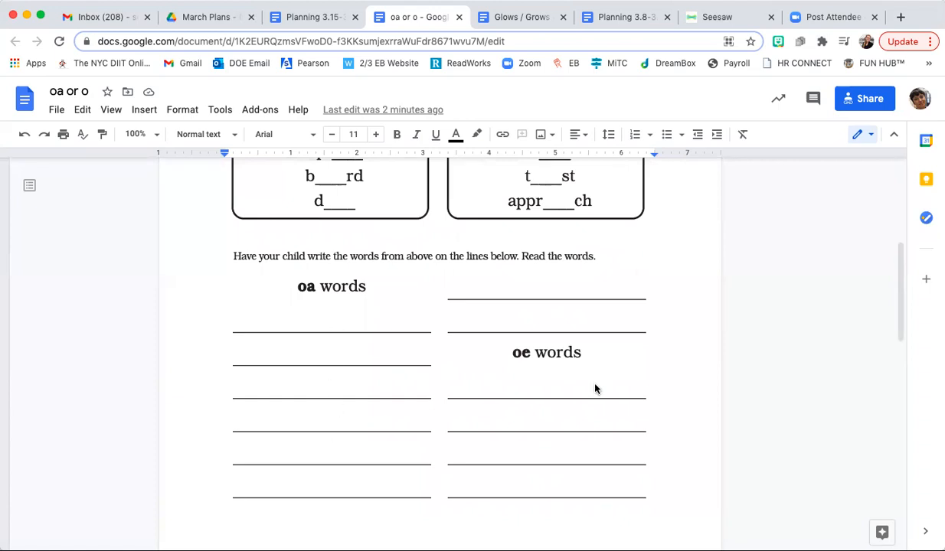
mouse_move(519, 371)
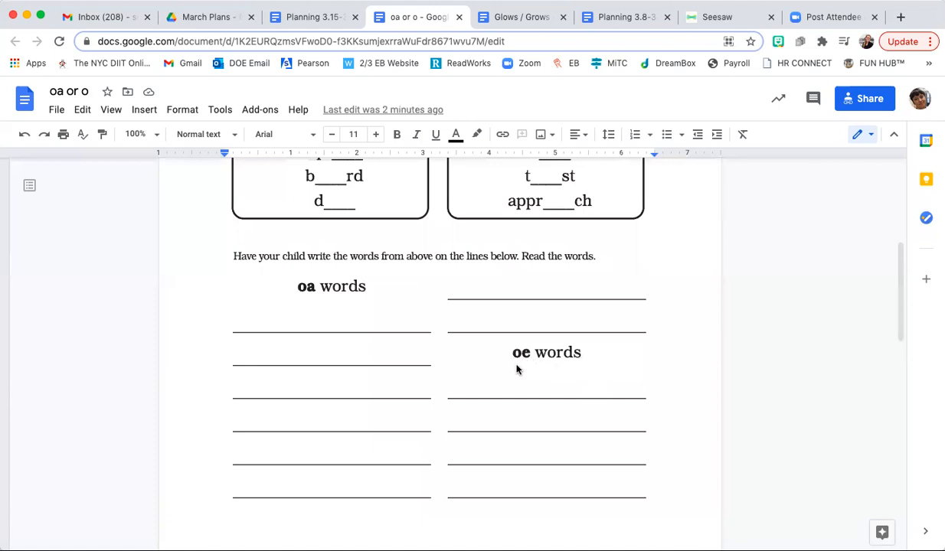
mouse_move(454, 234)
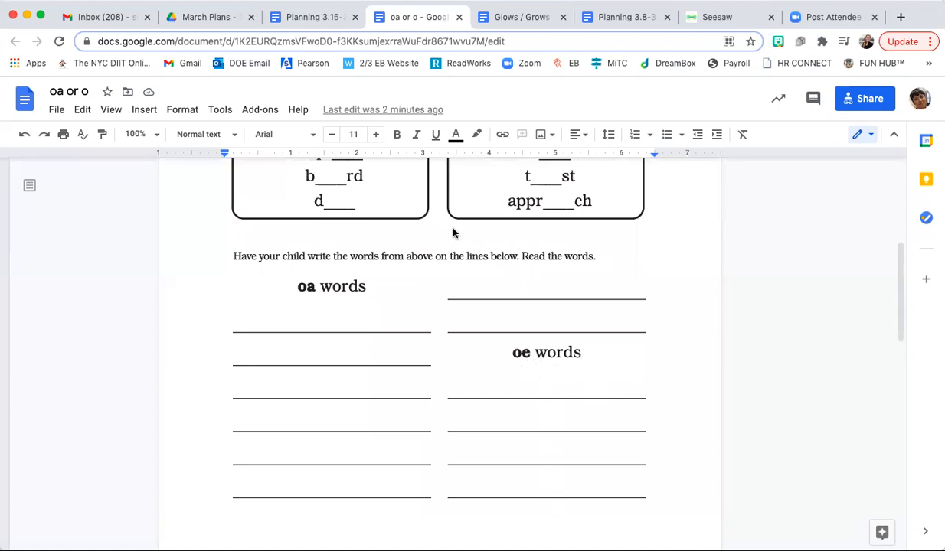